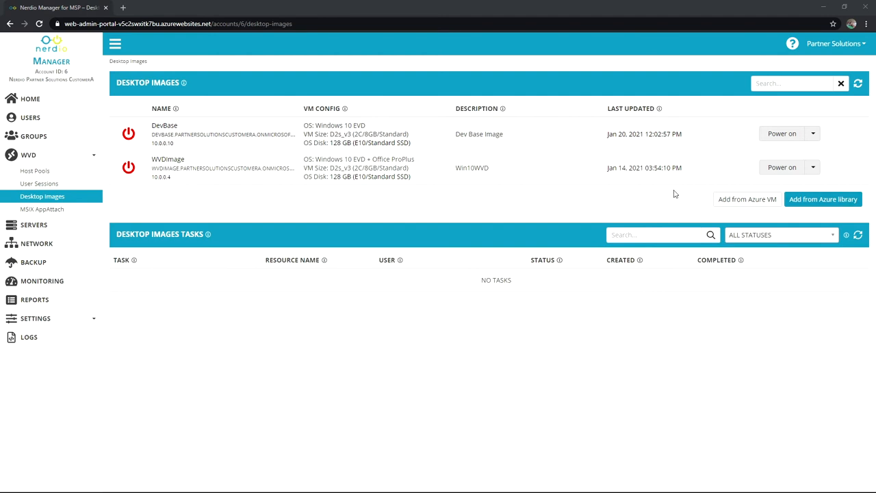
mouse_move(747, 199)
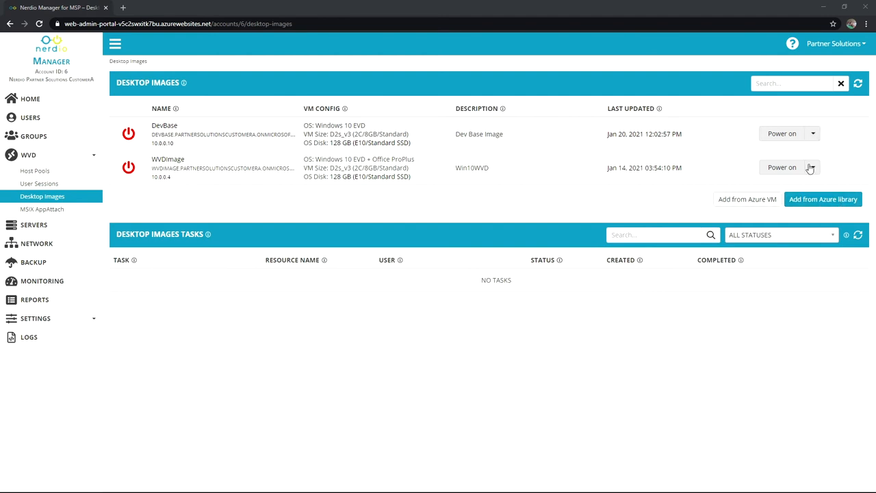
Expand the actions dropdown beside Power on in the WVDImage row
left_click(813, 167)
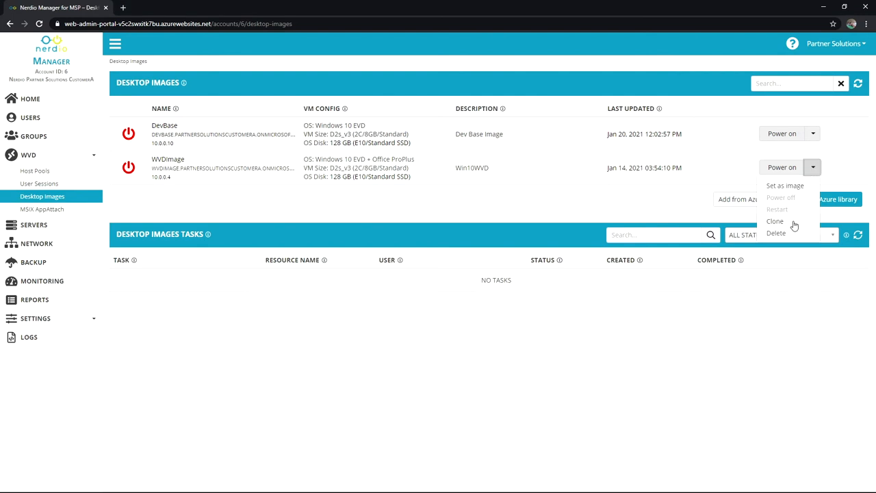
Open WVDImage's Clone form, turn on custom local administrator credentials, then cancel it
left_click(775, 221)
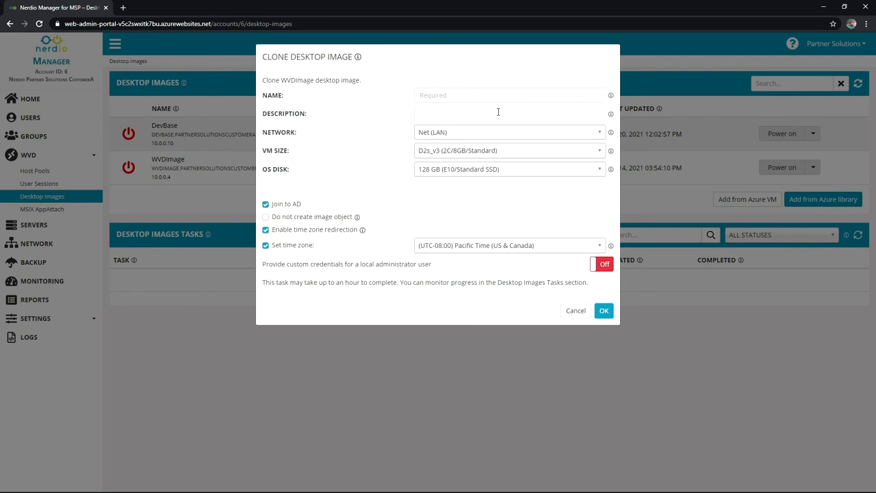
mouse_move(506, 135)
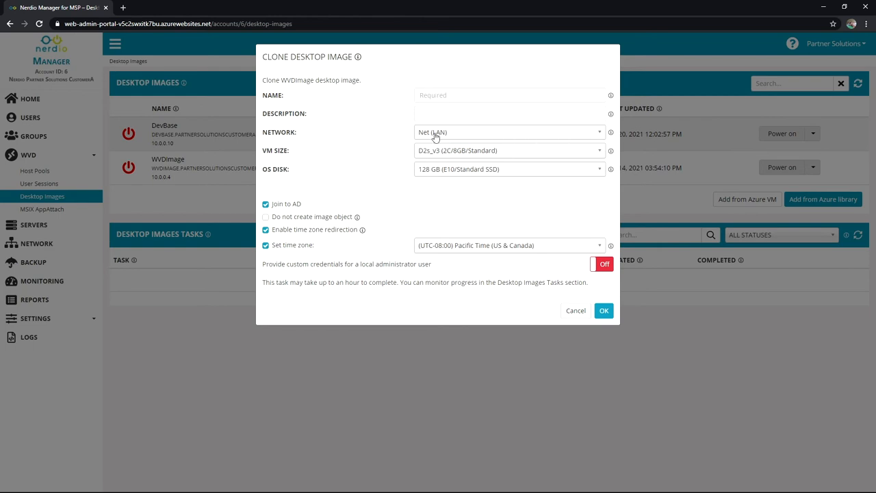
mouse_move(302, 194)
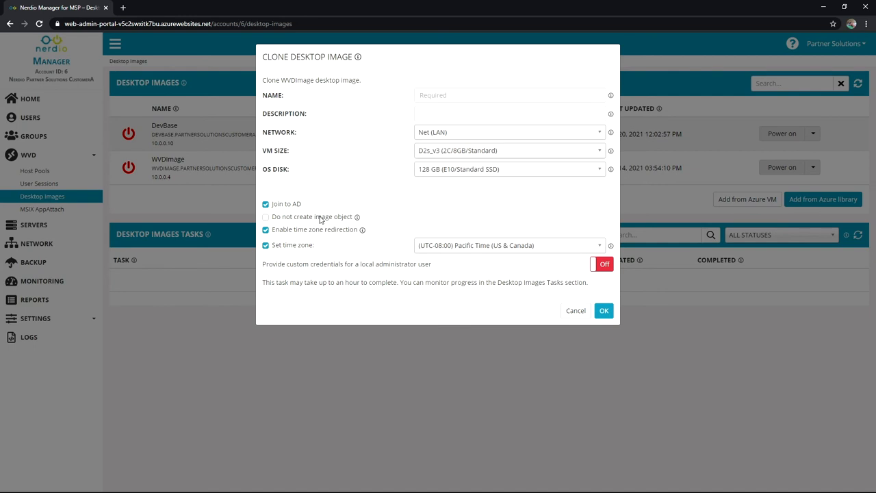
mouse_move(308, 233)
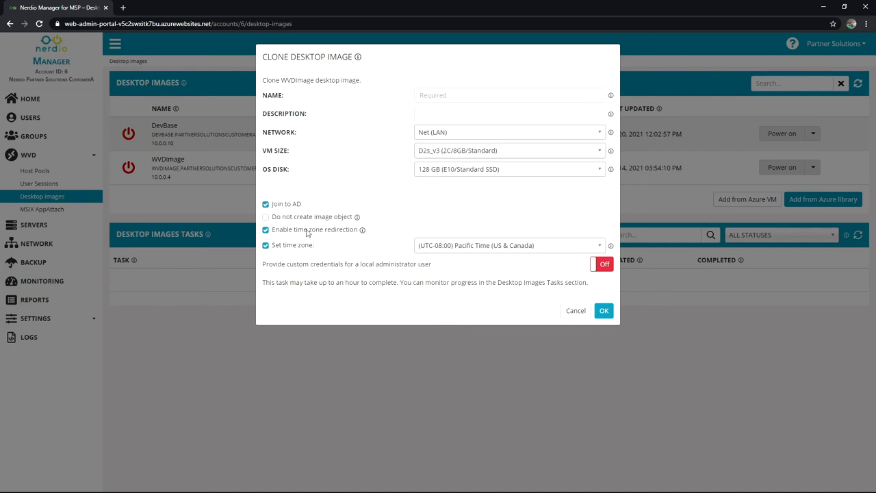
left_click(600, 264)
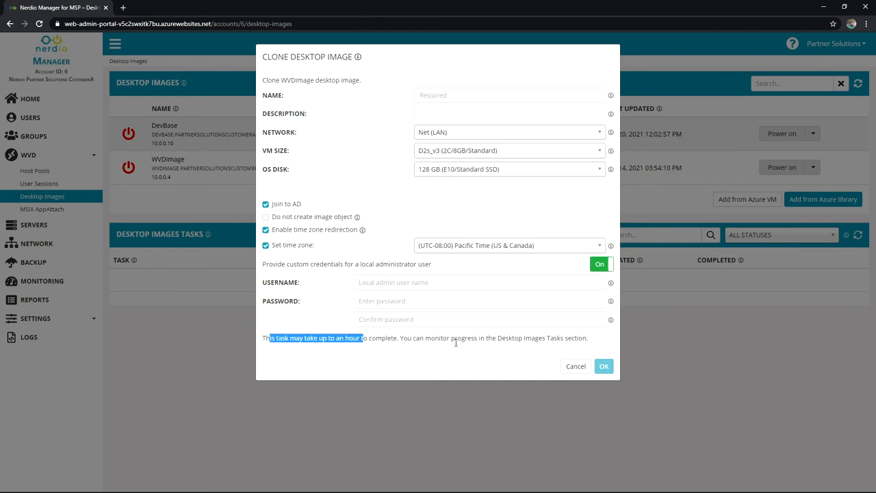
left_click(575, 366)
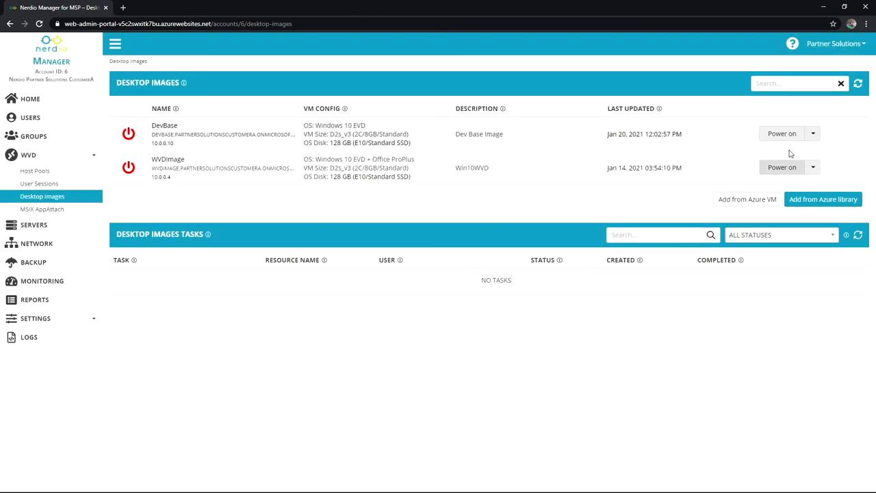
mouse_move(813, 171)
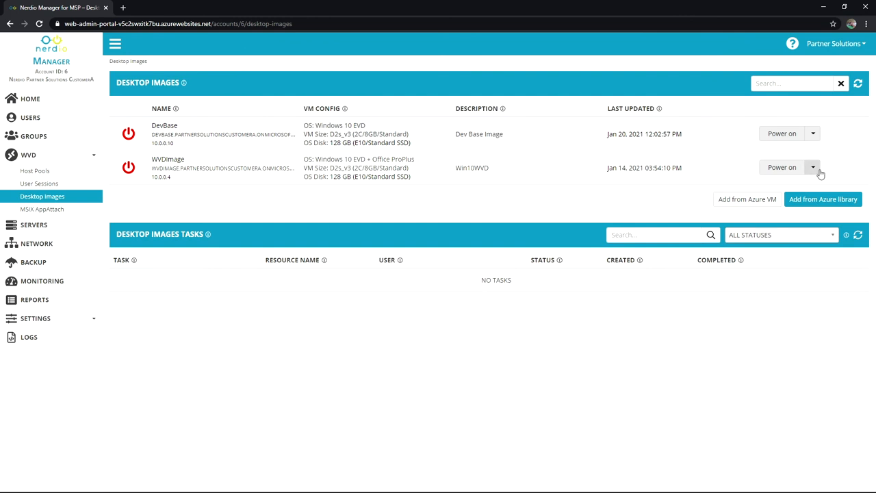
Reopen the WVDImage actions list showing Set as image, Clone and Delete
left_click(813, 167)
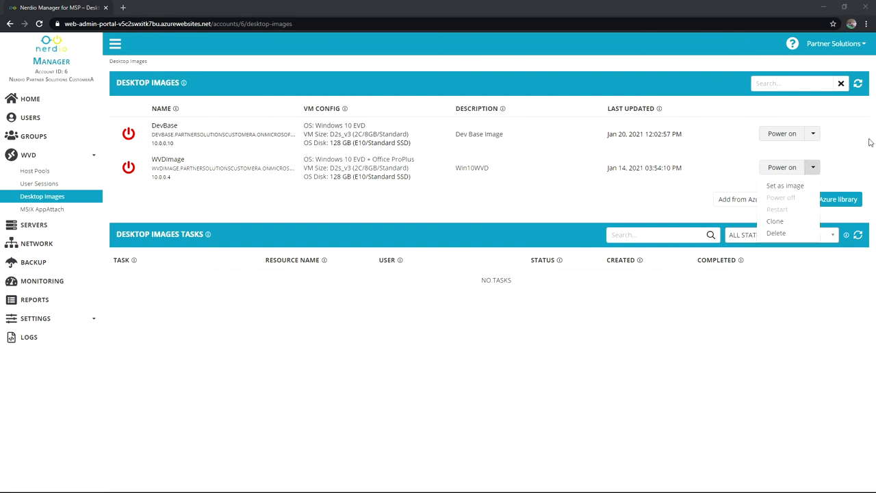
mouse_move(775, 220)
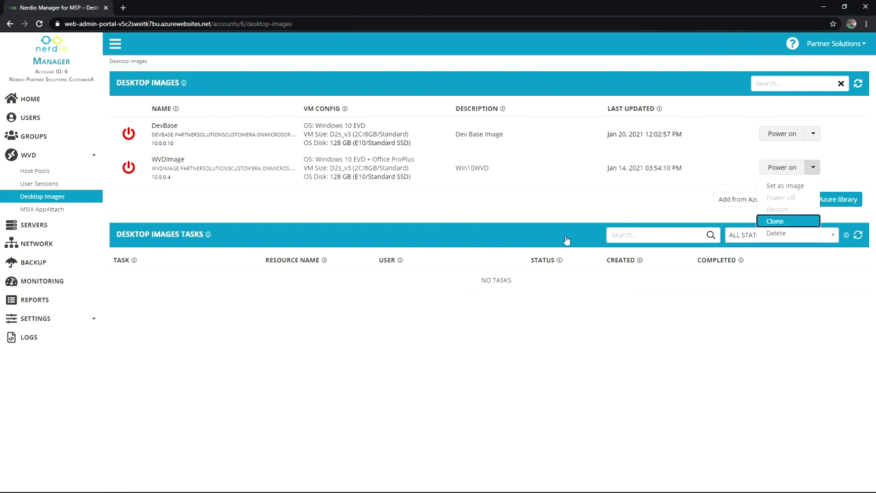
Clone WVDImage under the name Clone1 and submit it
left_click(775, 221)
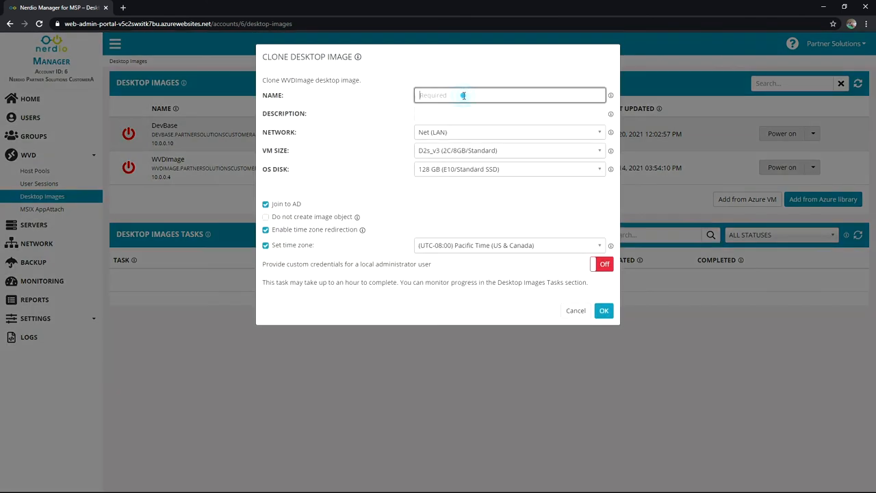
type("Clne1")
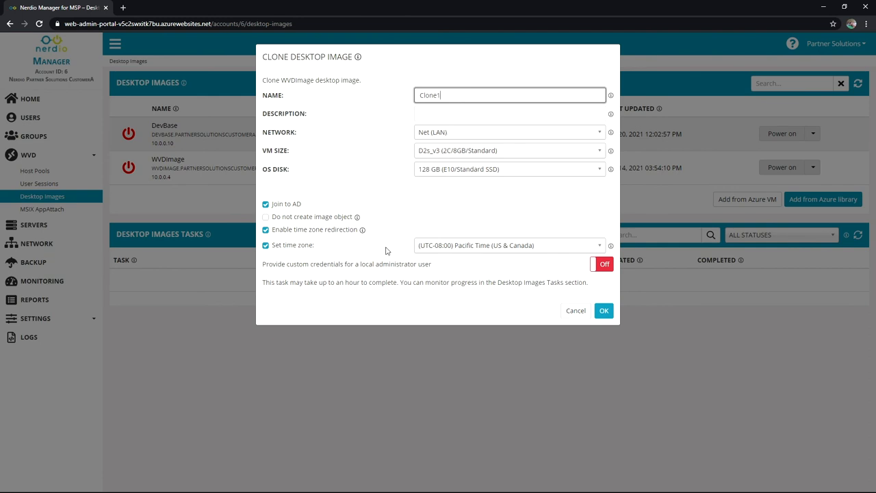
left_click(604, 311)
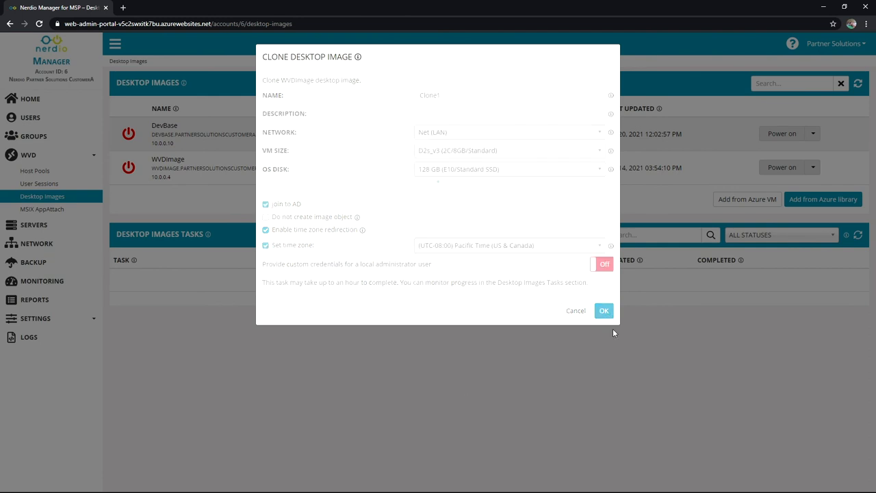
left_click(604, 310)
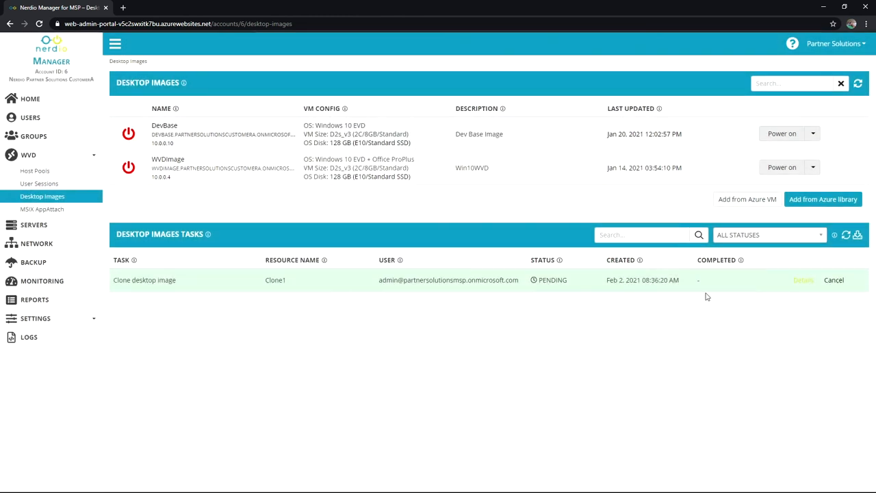
mouse_move(771, 287)
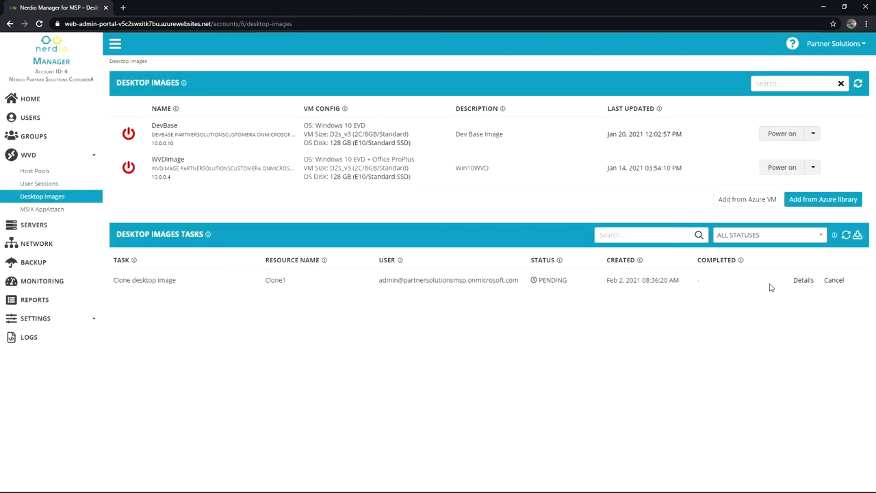
Open the Clone1 task's job details, showing four steps complete and VM creation underway
left_click(803, 279)
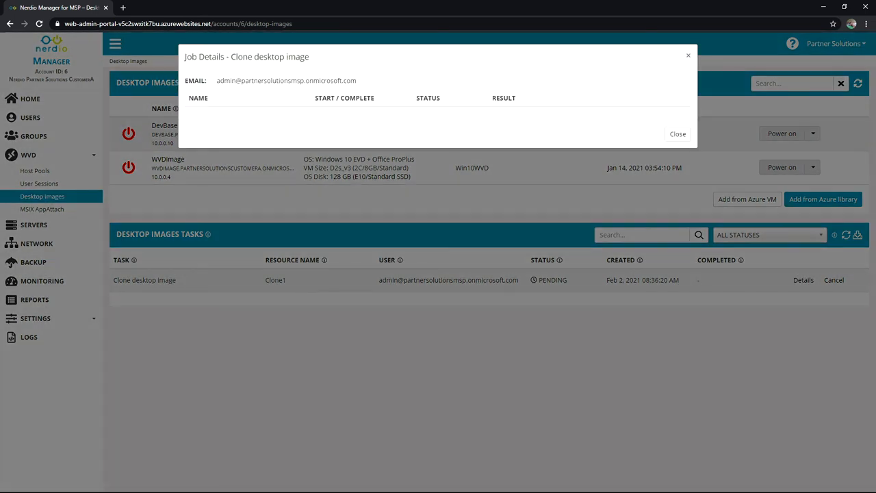
left_click(677, 134)
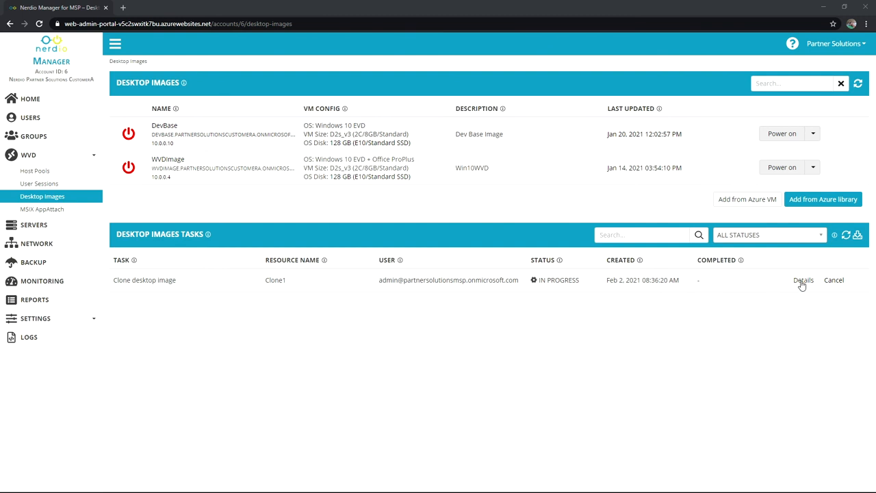
left_click(804, 280)
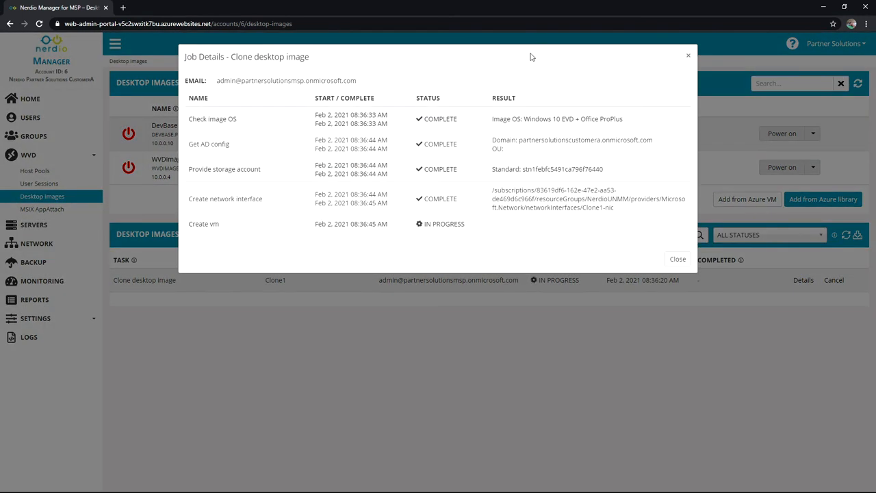
mouse_move(543, 257)
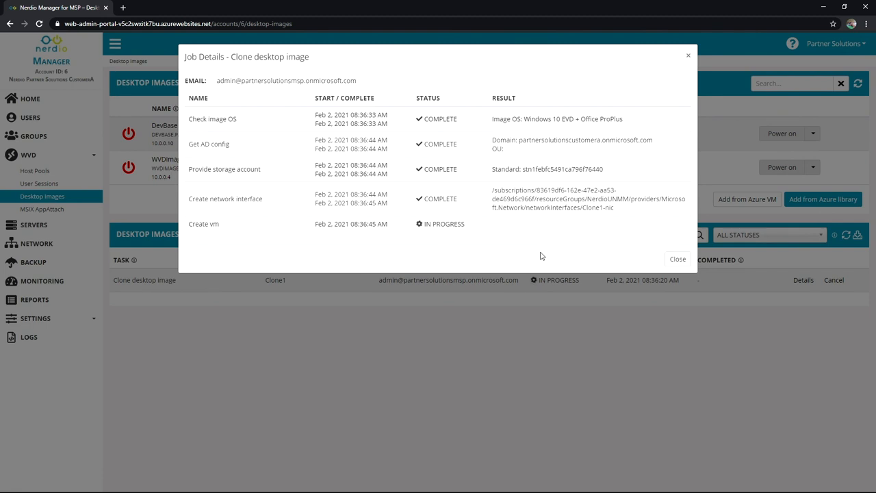
mouse_move(486, 363)
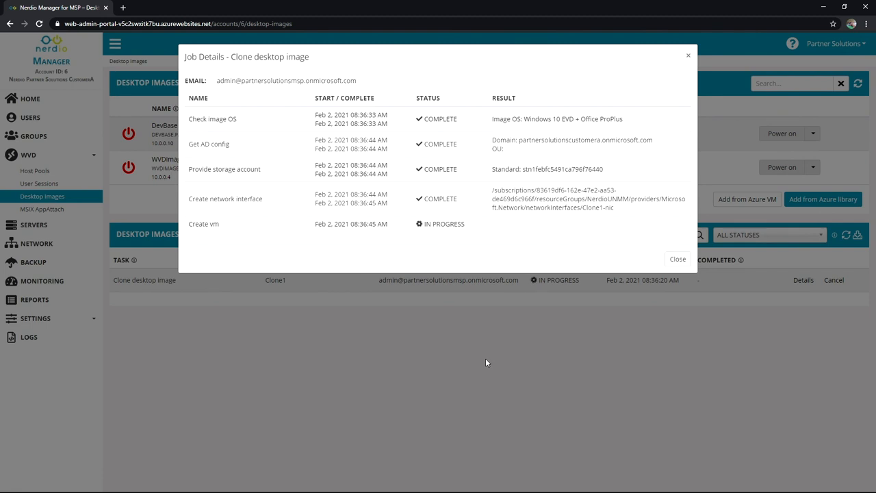
mouse_move(478, 362)
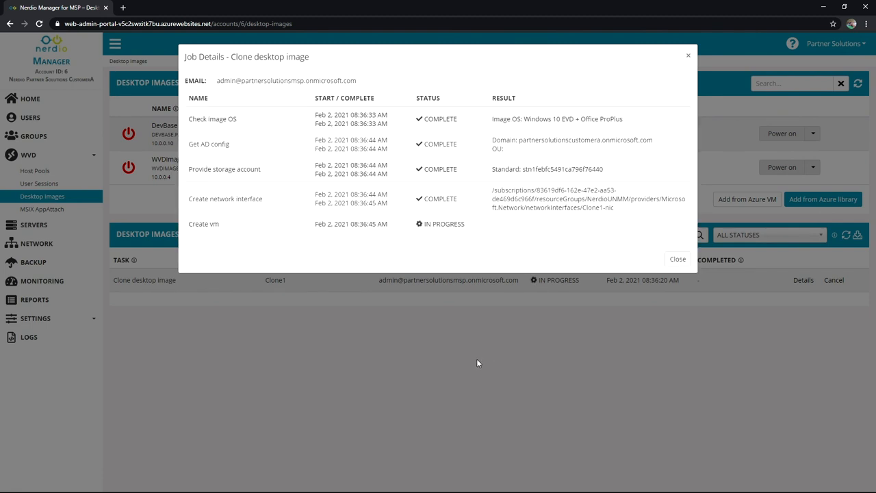